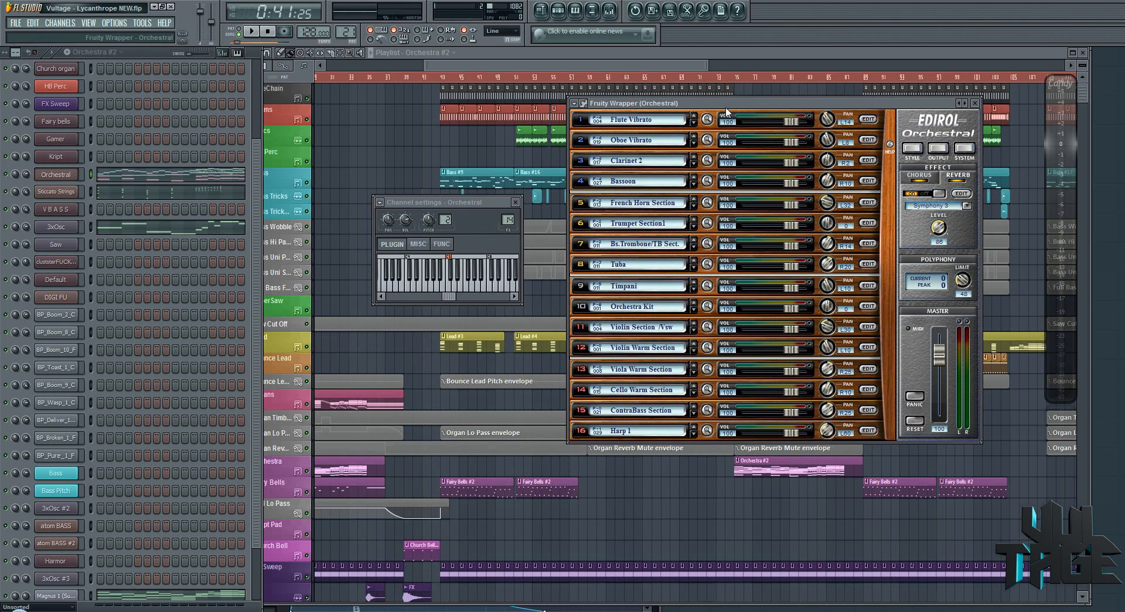
# Step: Reposition the Edirol Orchestral window and browse part 1's tones, keeping Flute Vibrato
pyautogui.moveTo(726, 102); pyautogui.dragTo(688, 198)
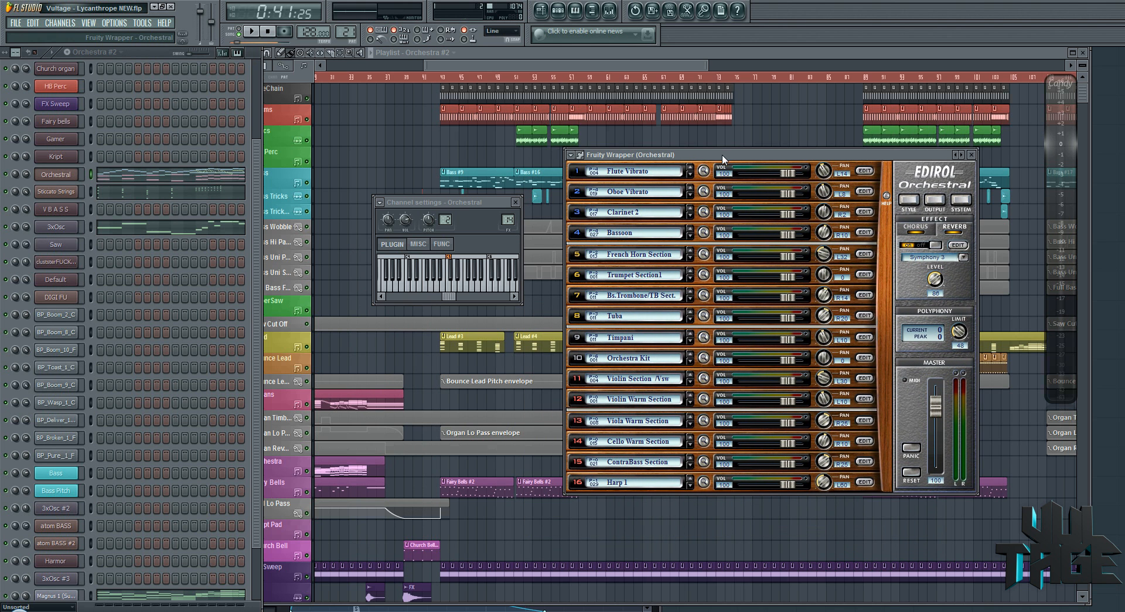
pyautogui.moveTo(577, 261)
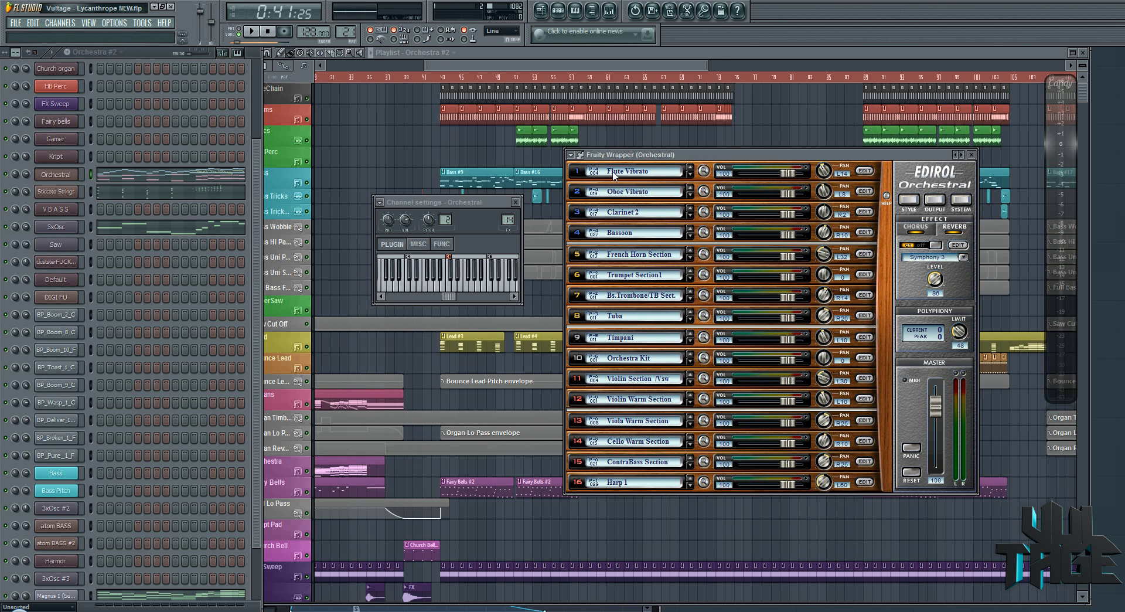
pyautogui.moveTo(649, 218)
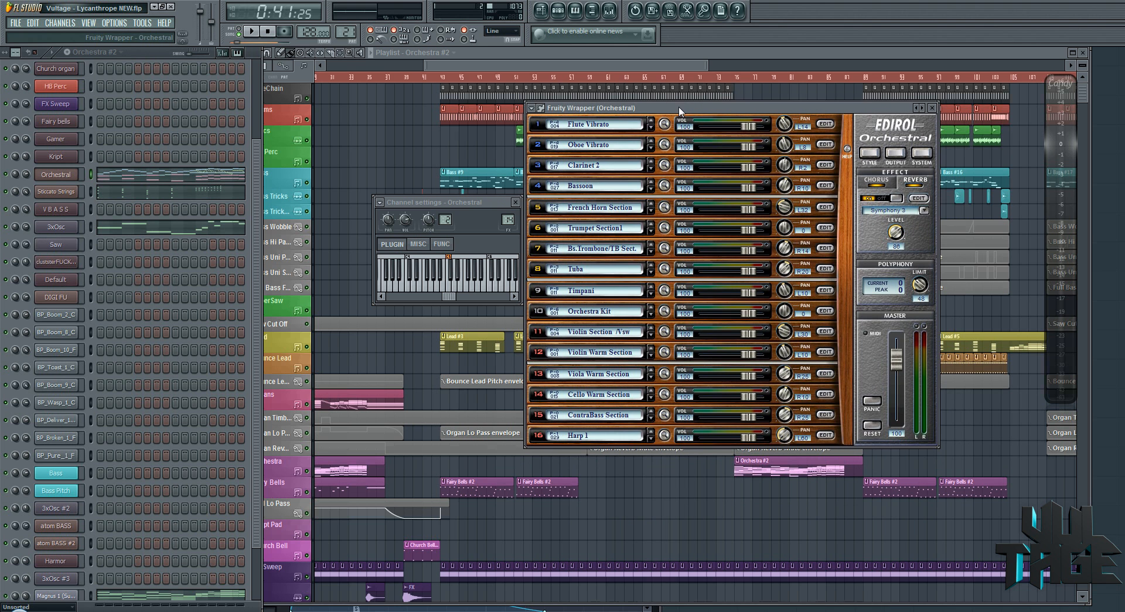
pyautogui.moveTo(682, 108); pyautogui.dragTo(700, 111)
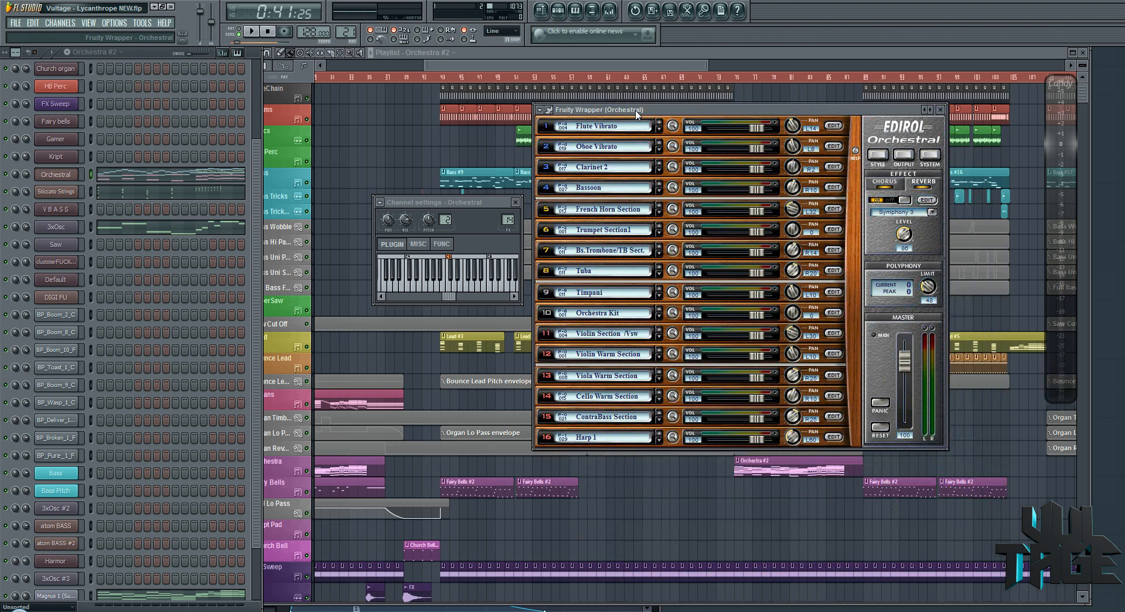
pyautogui.moveTo(599, 109); pyautogui.dragTo(595, 108)
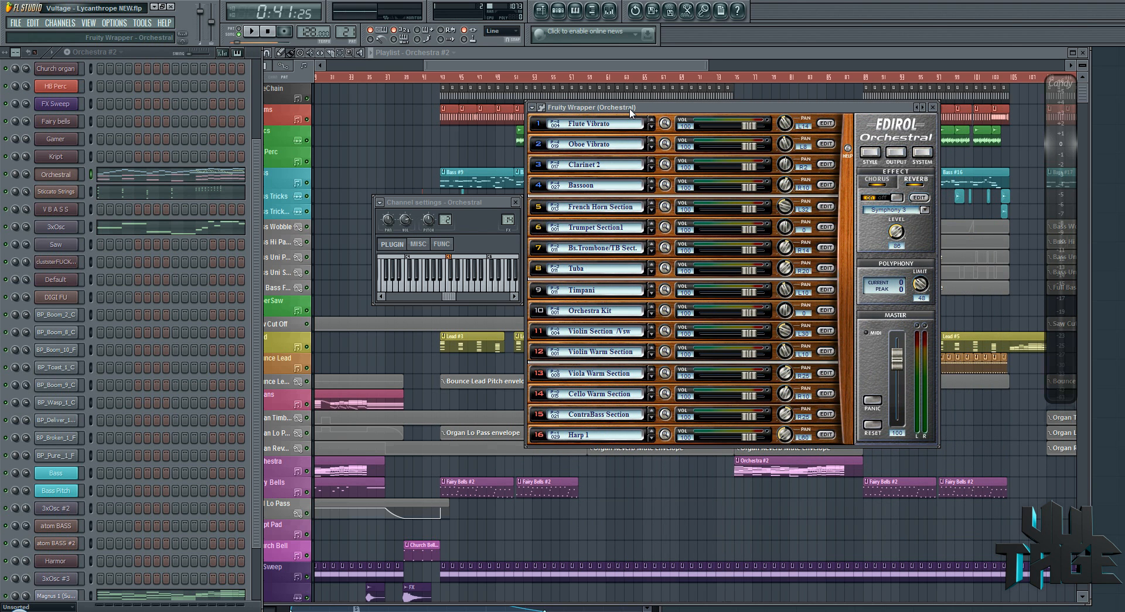
pyautogui.moveTo(657, 111)
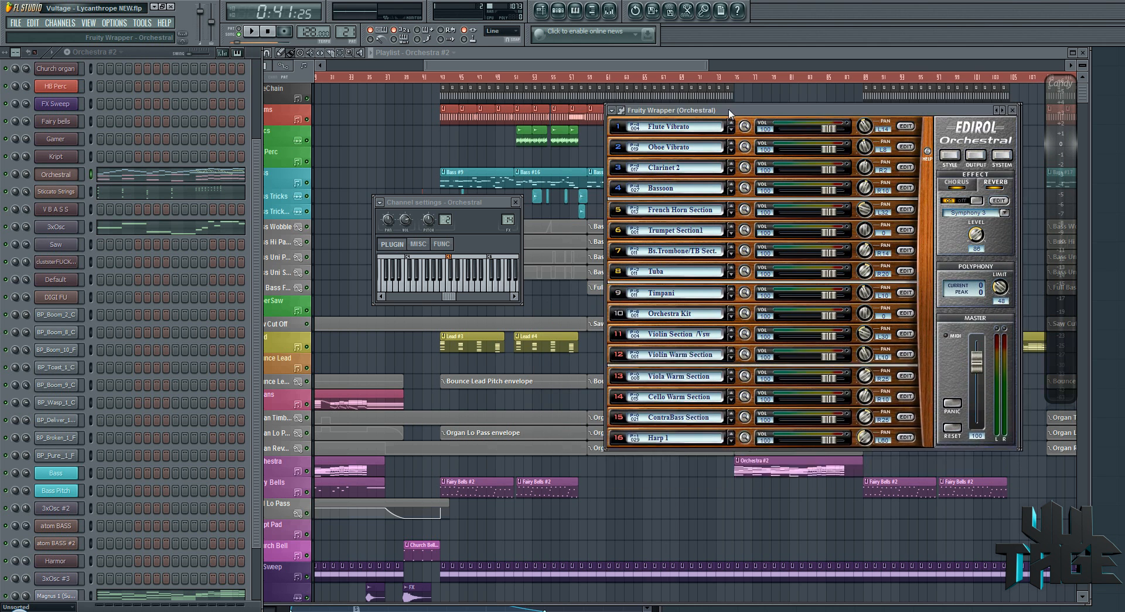
pyautogui.moveTo(729, 109); pyautogui.dragTo(655, 106)
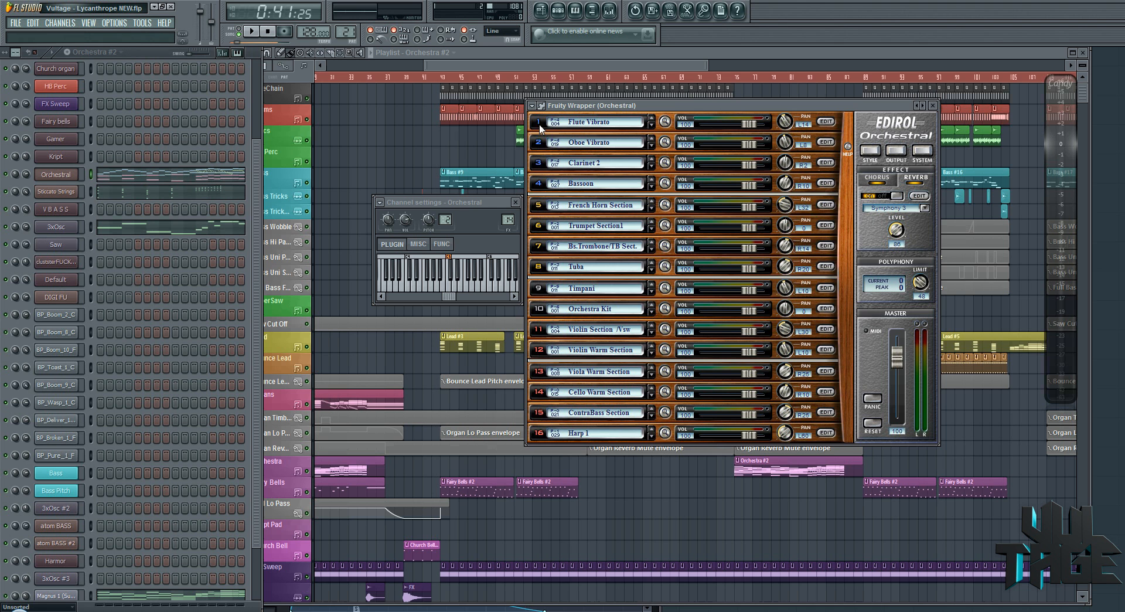
pyautogui.click(665, 122)
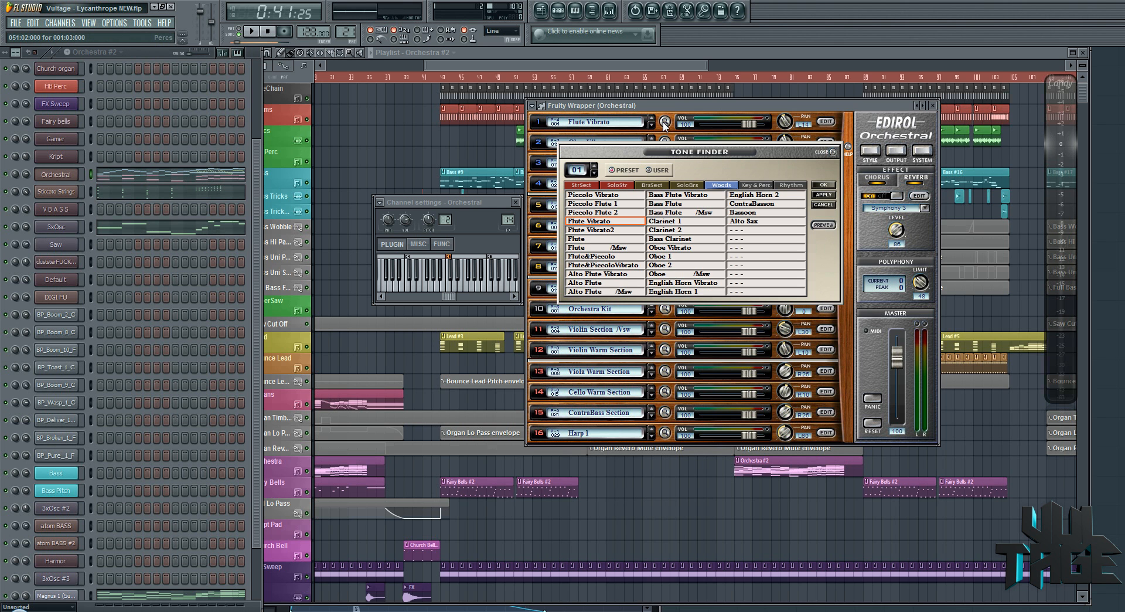
pyautogui.click(582, 185)
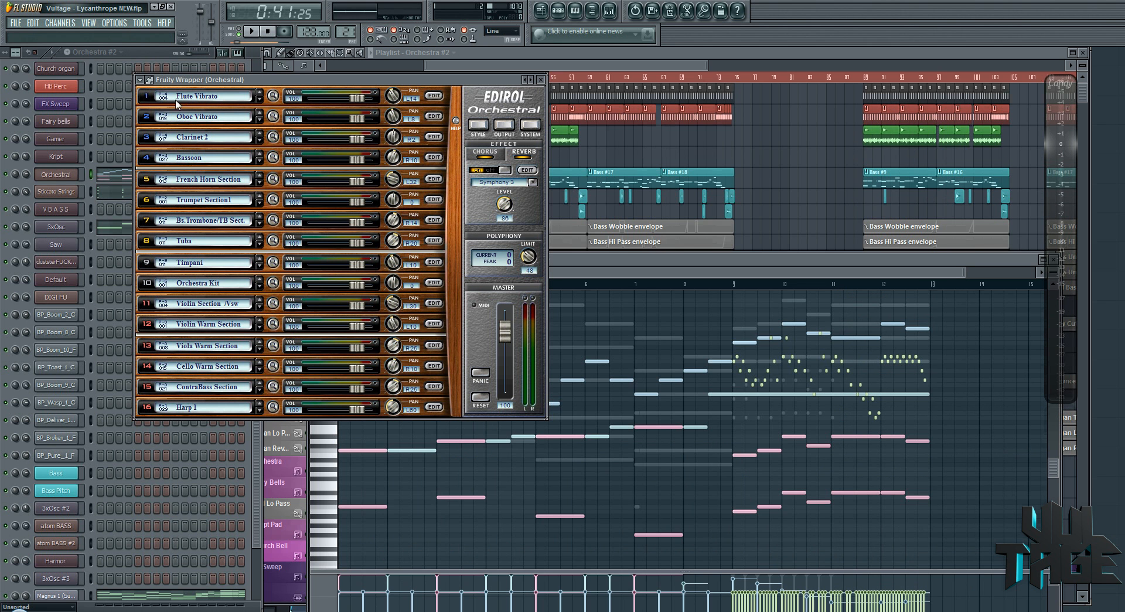
pyautogui.moveTo(146, 102)
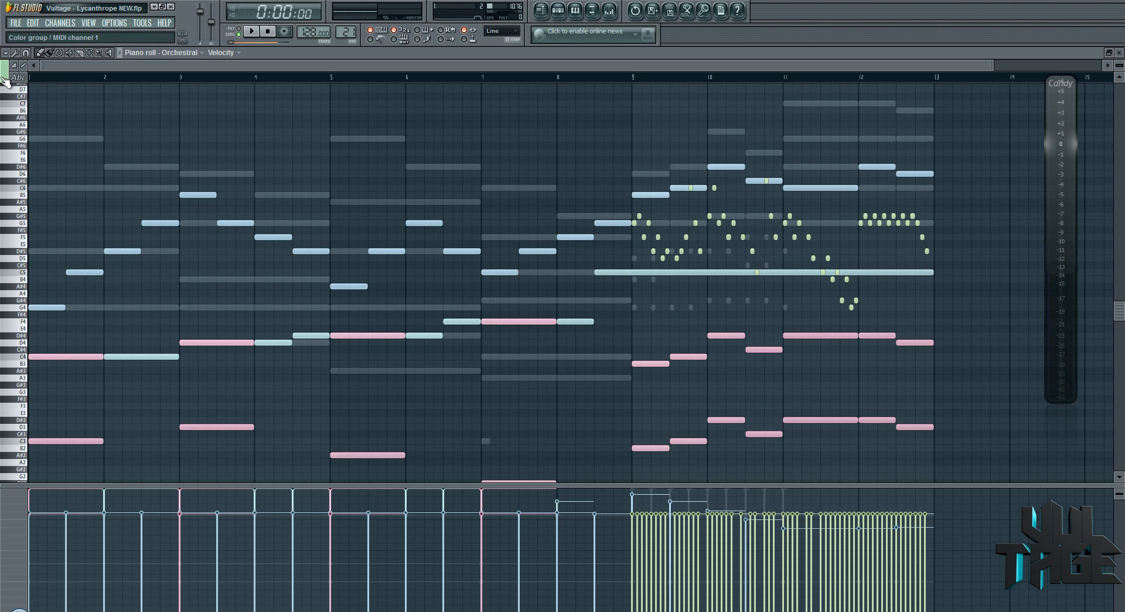
pyautogui.click(7, 63)
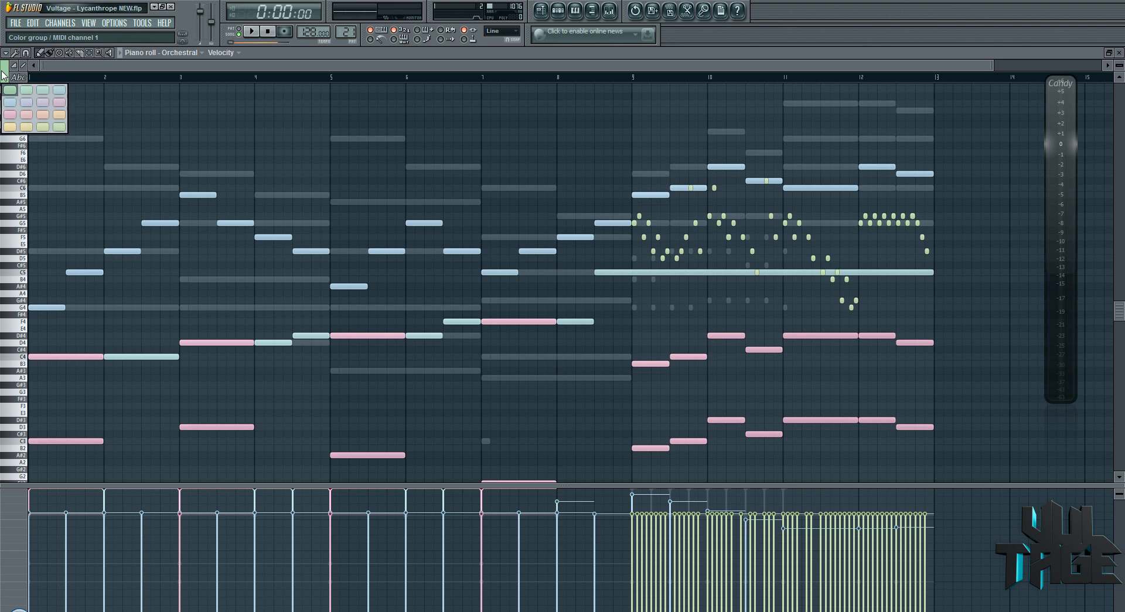
pyautogui.click(32, 112)
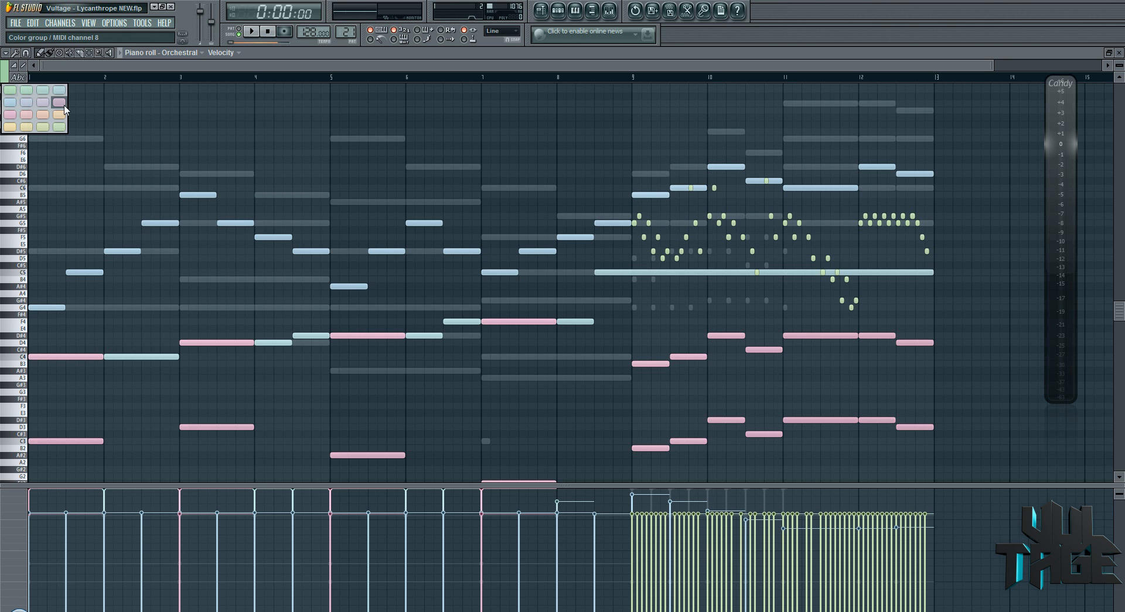
pyautogui.click(43, 127)
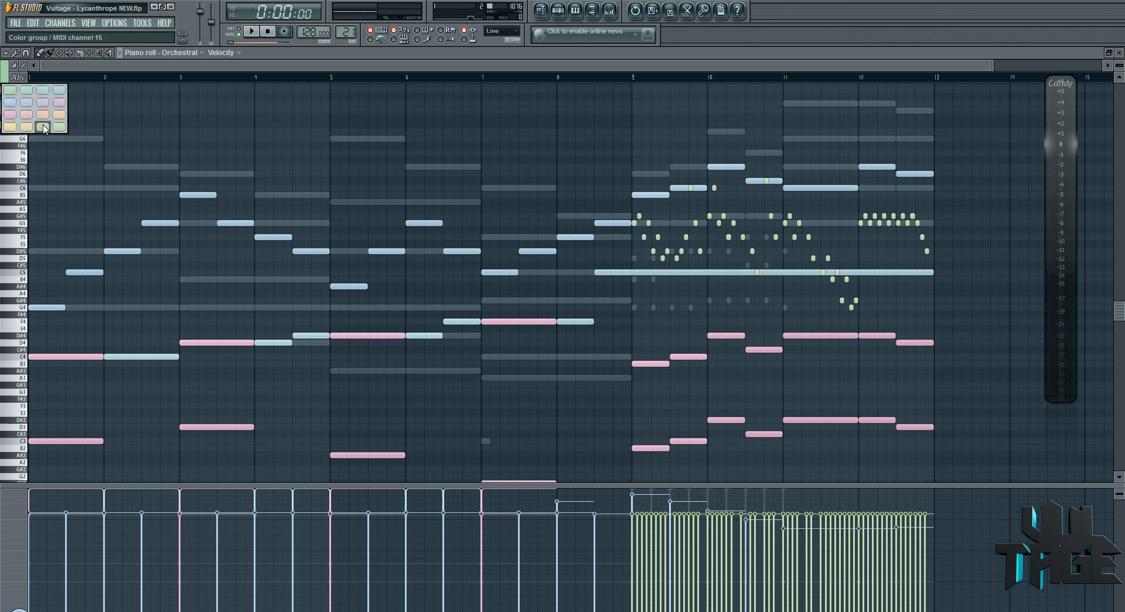
pyautogui.moveTo(133, 132); pyautogui.dragTo(553, 132)
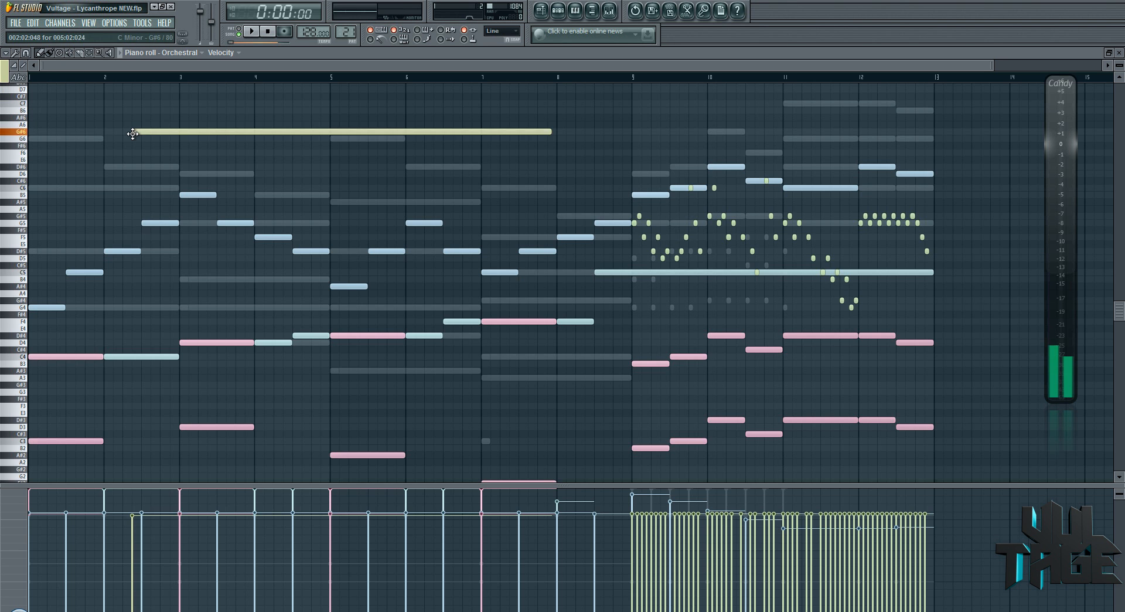
pyautogui.moveTo(133, 132); pyautogui.dragTo(147, 400)
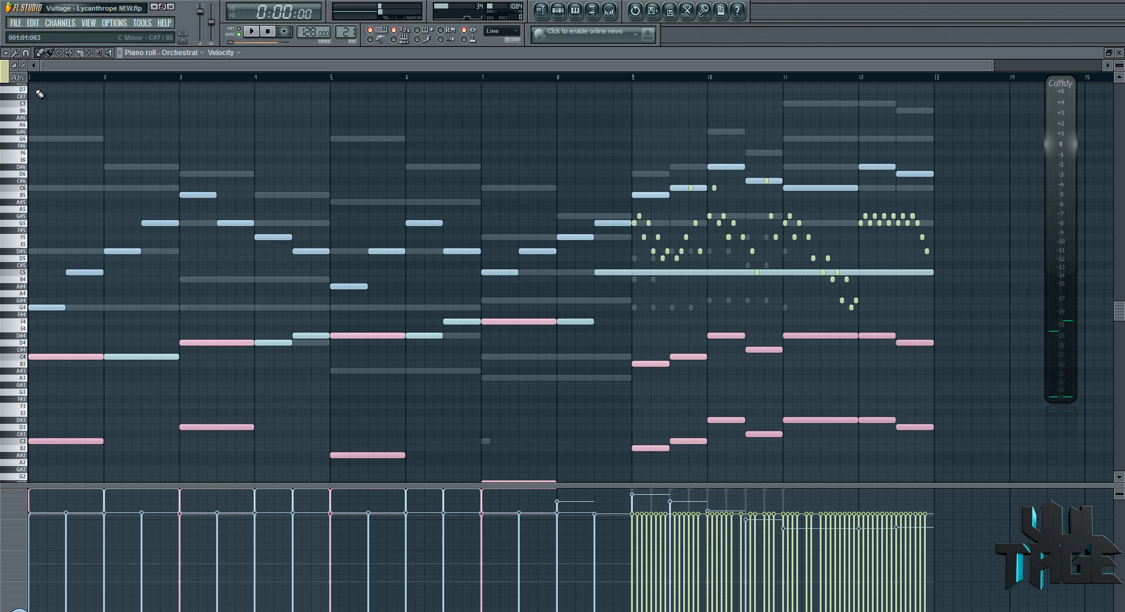
pyautogui.click(39, 93)
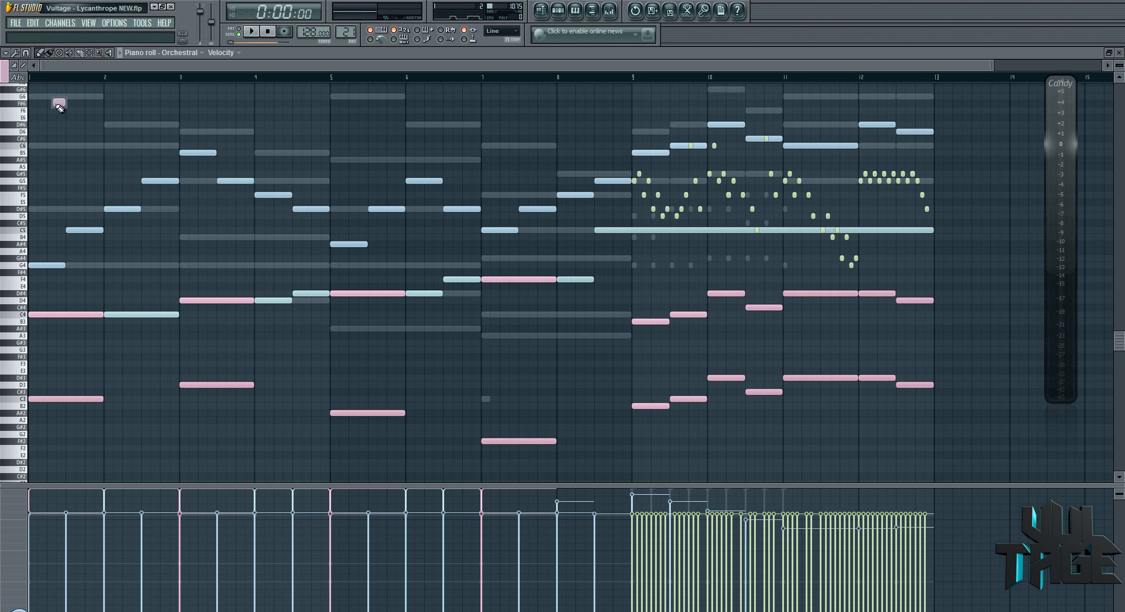
pyautogui.moveTo(170, 329); pyautogui.dragTo(591, 329)
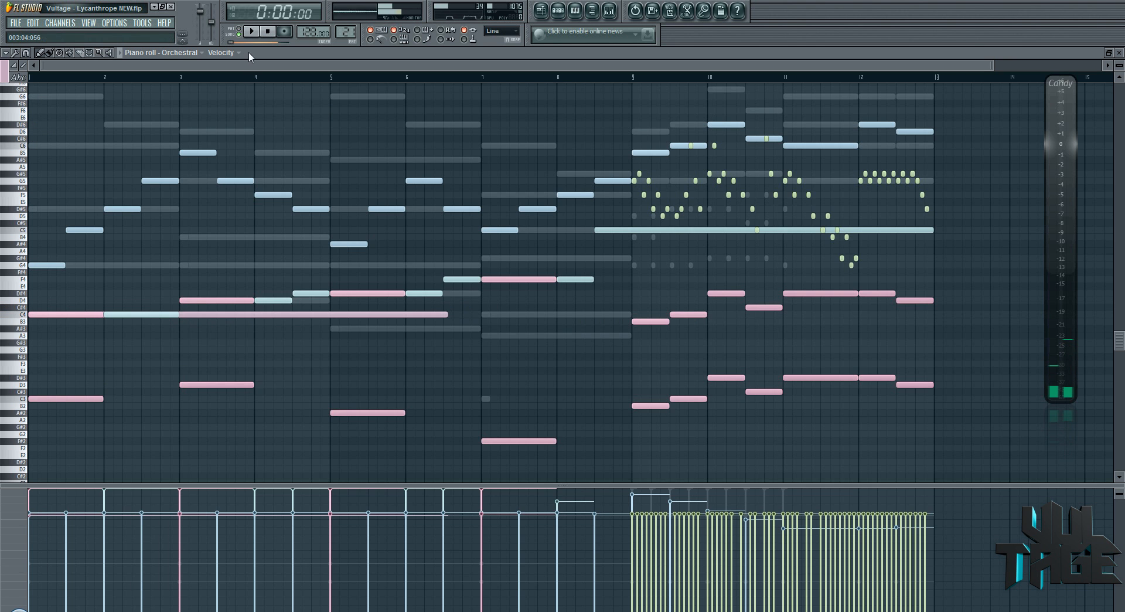
pyautogui.click(257, 29)
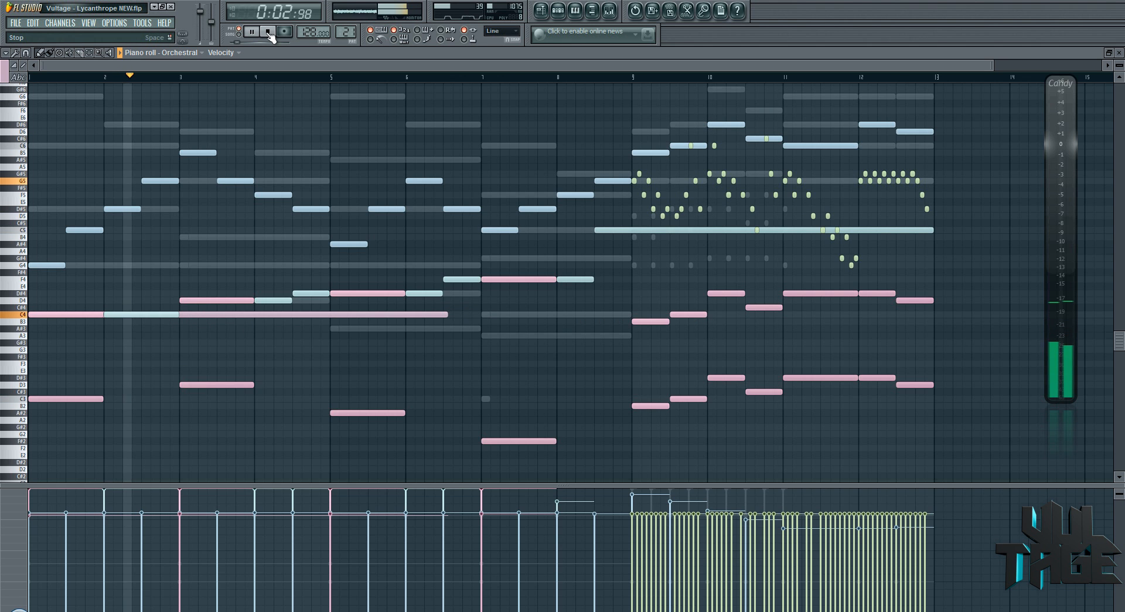
pyautogui.click(267, 31)
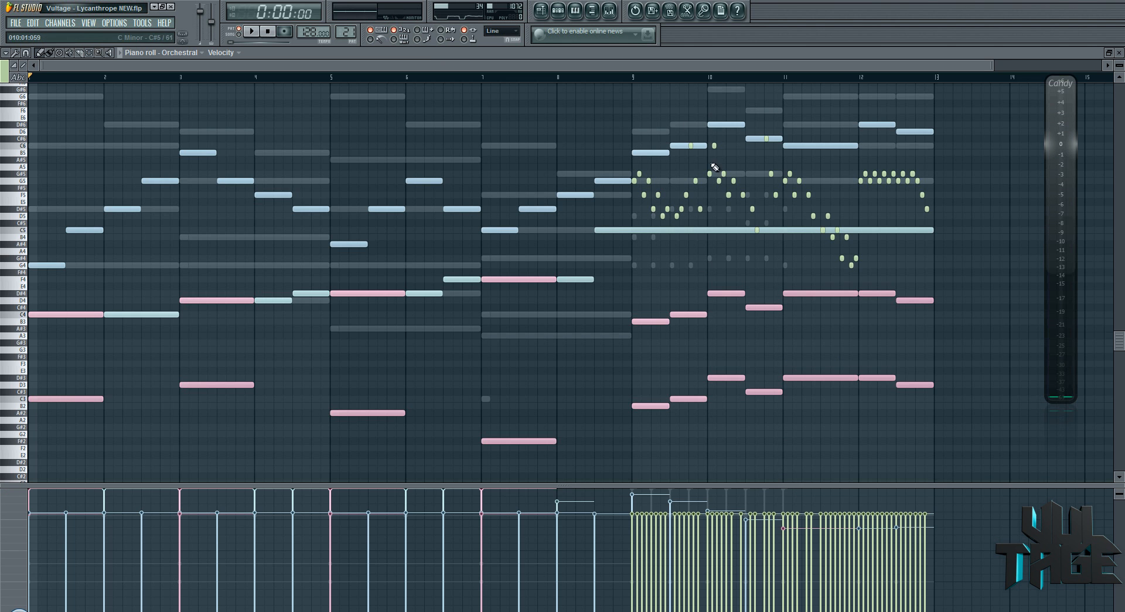
# Step: Play, pause and stop the Orchestral channel's notes to audition them
pyautogui.click(249, 31)
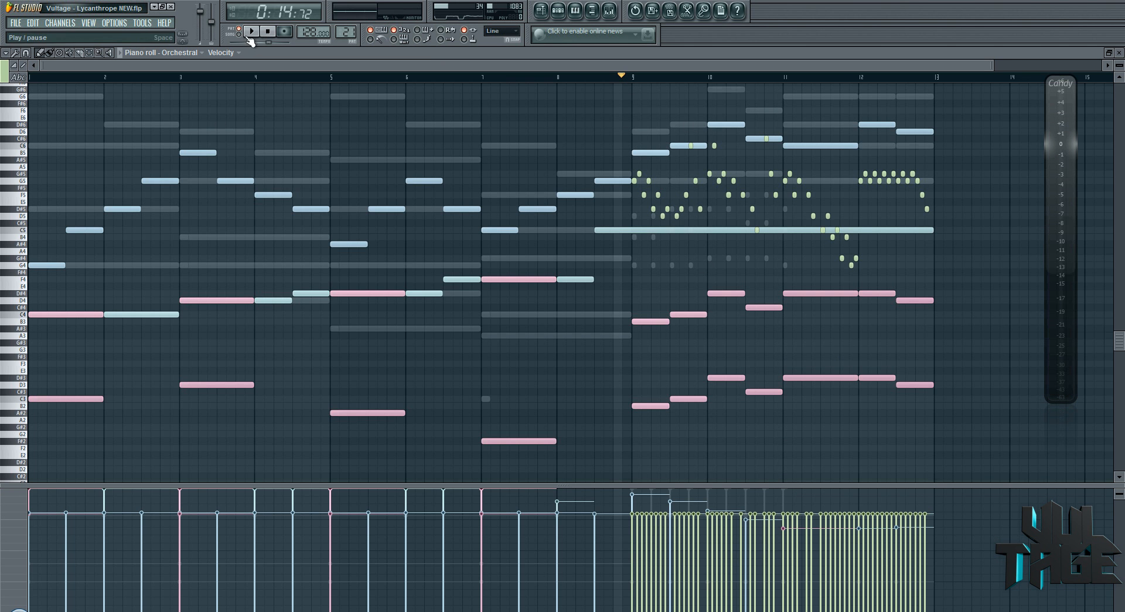
pyautogui.click(246, 32)
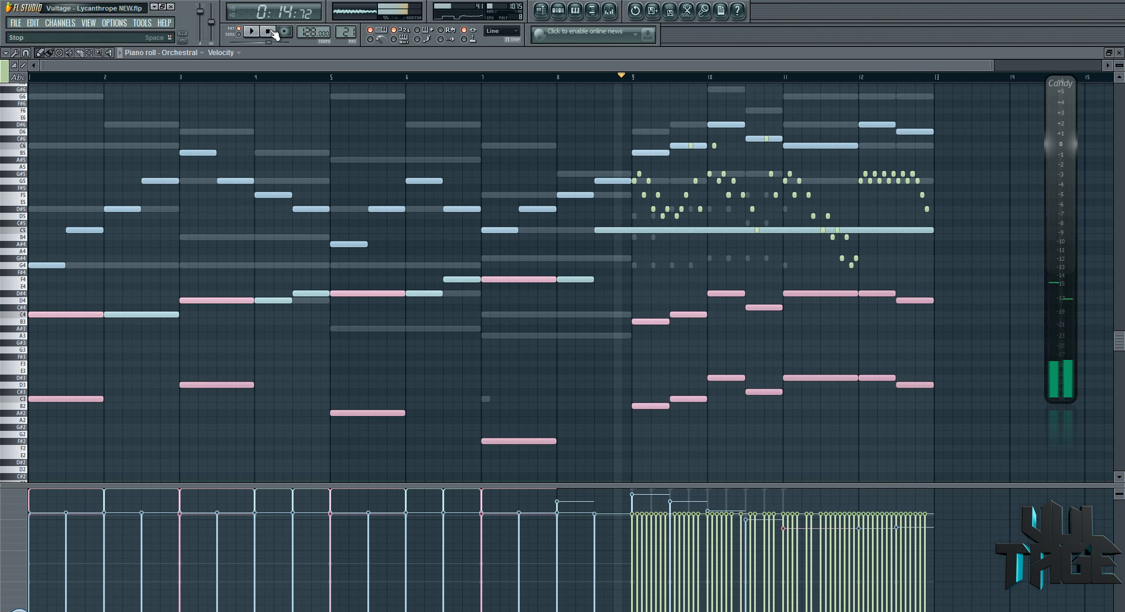
pyautogui.click(274, 33)
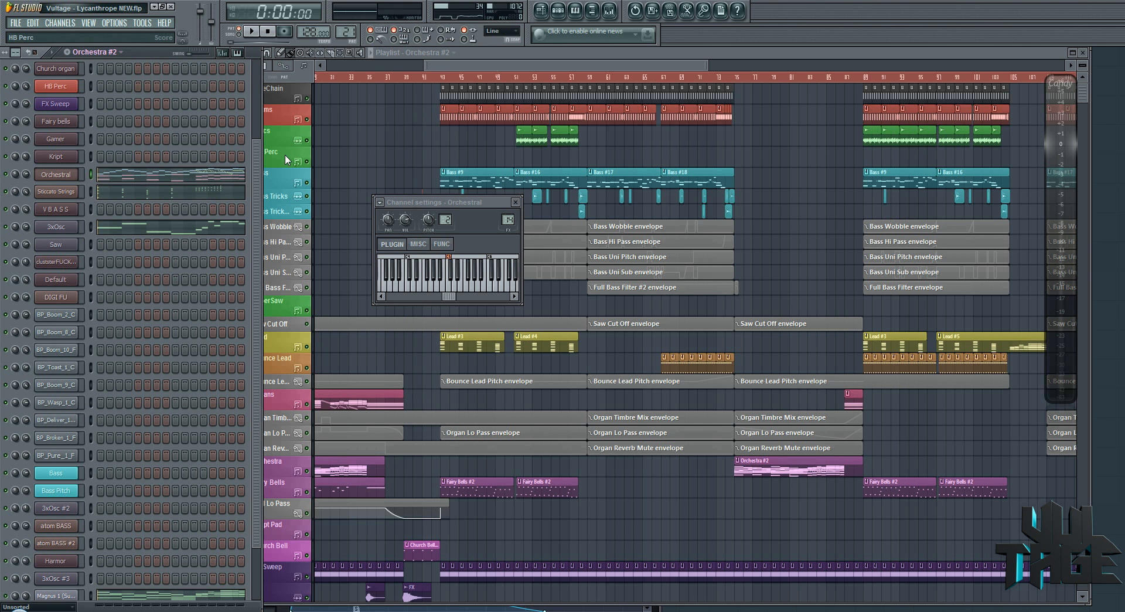
# Step: Stop the song and inspect the Staccato Strings DirectWave instrument
pyautogui.rightClick(56, 157)
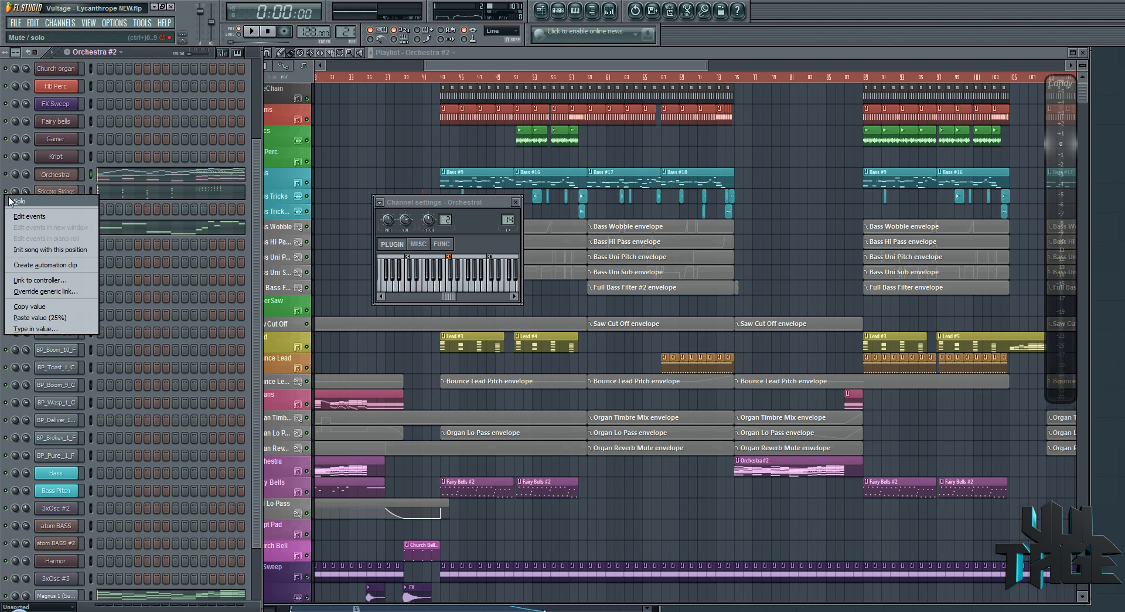
pyautogui.click(246, 32)
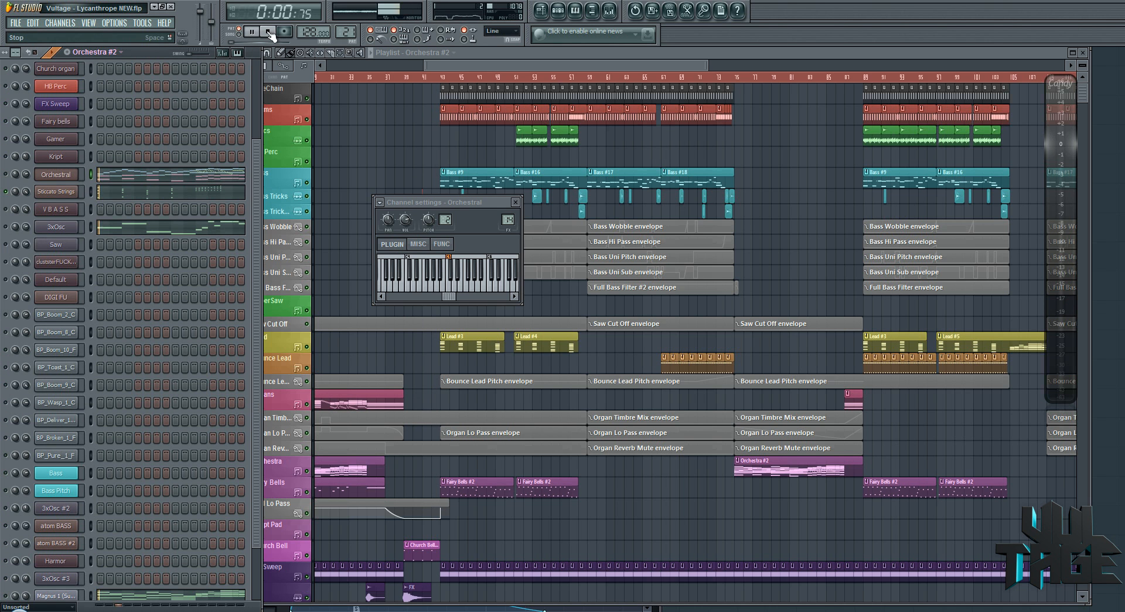
pyautogui.click(55, 191)
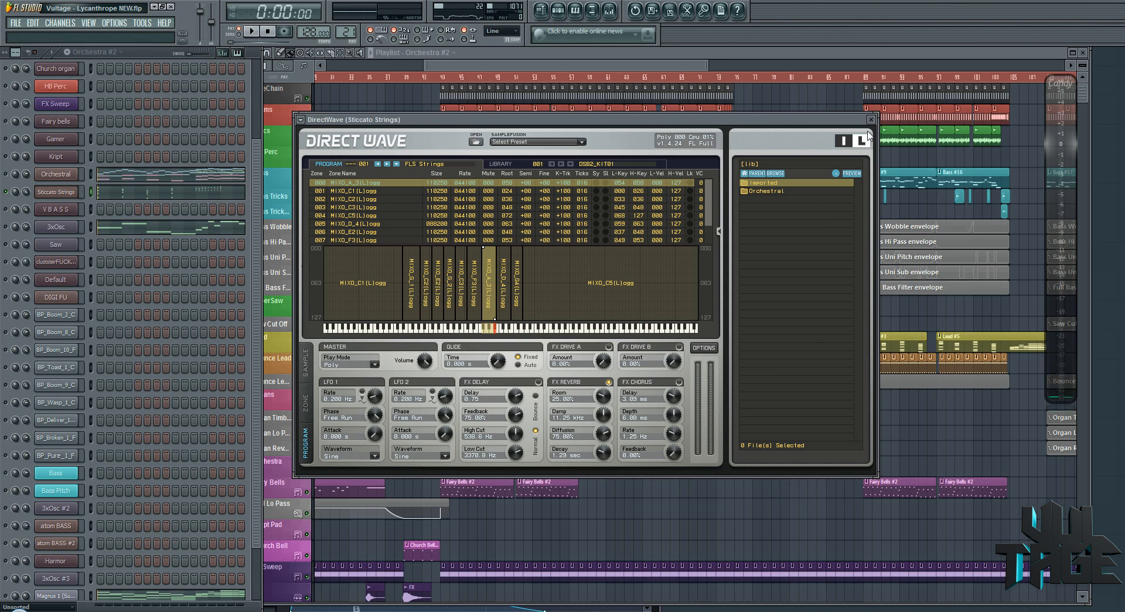
pyautogui.click(870, 119)
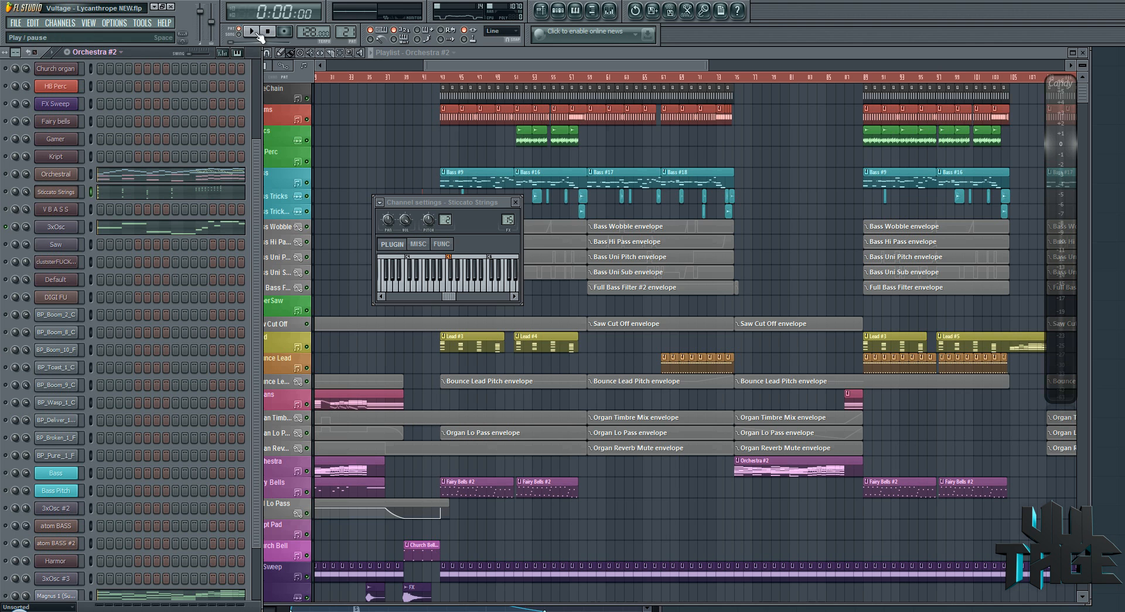
# Step: Play and stop the song, then close the Staccato Strings channel settings
pyautogui.click(249, 31)
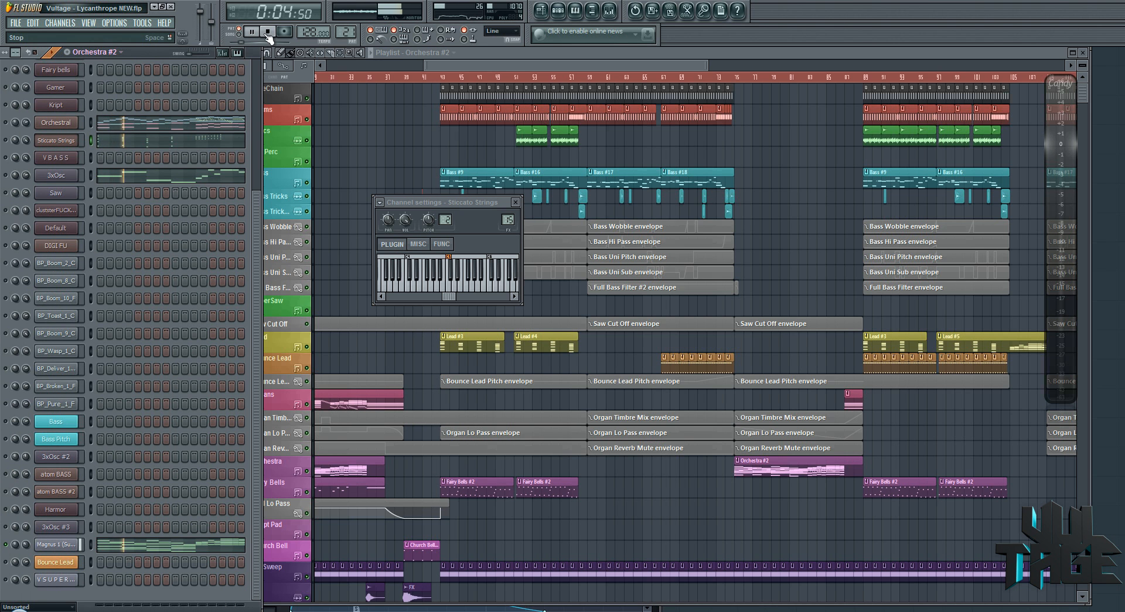
pyautogui.click(265, 31)
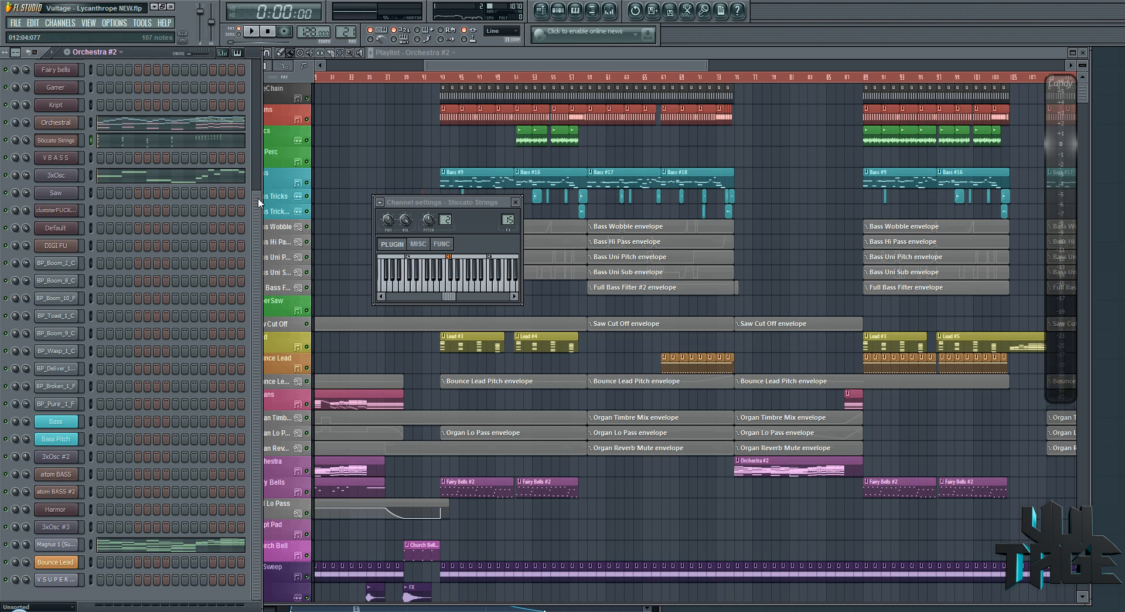
pyautogui.click(249, 30)
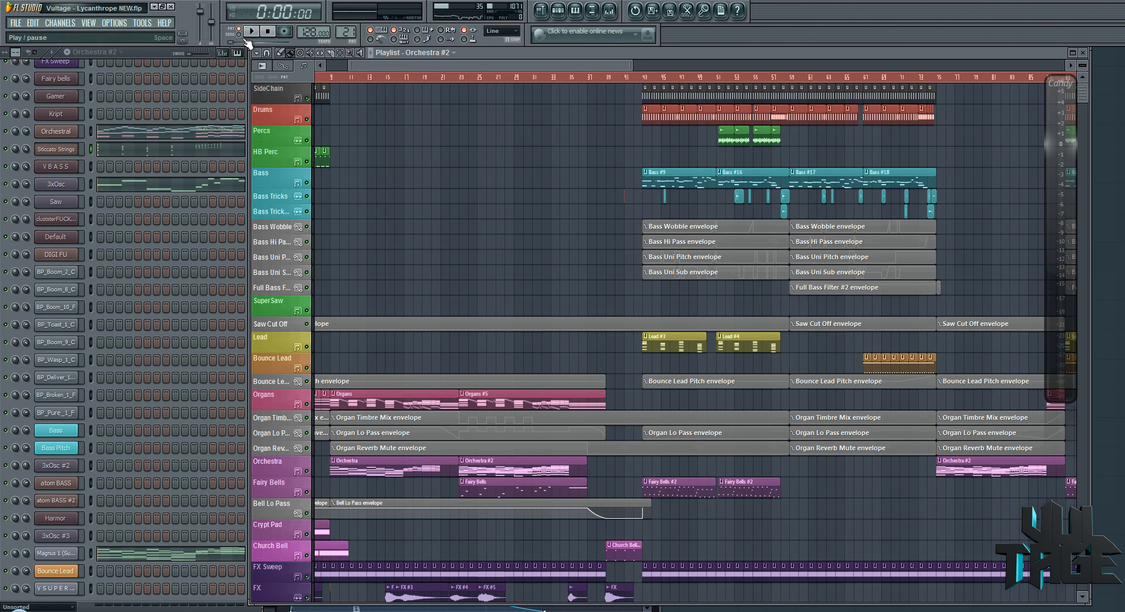
# Step: Scroll down and right through the playlist to view the arrangement's middle sections
pyautogui.scroll(-3)
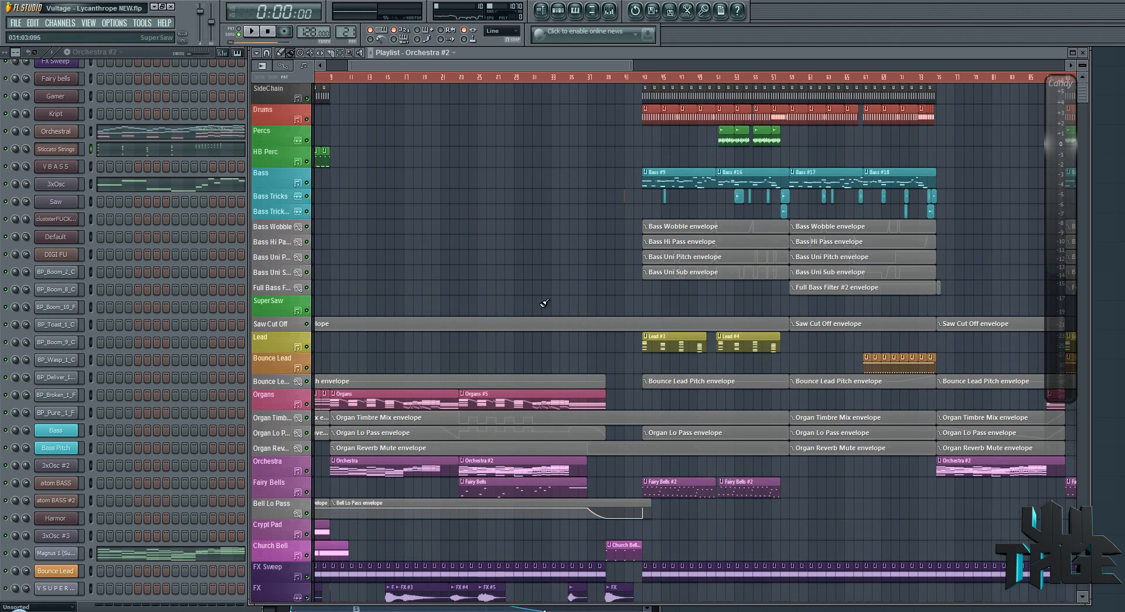
pyautogui.scroll(-3)
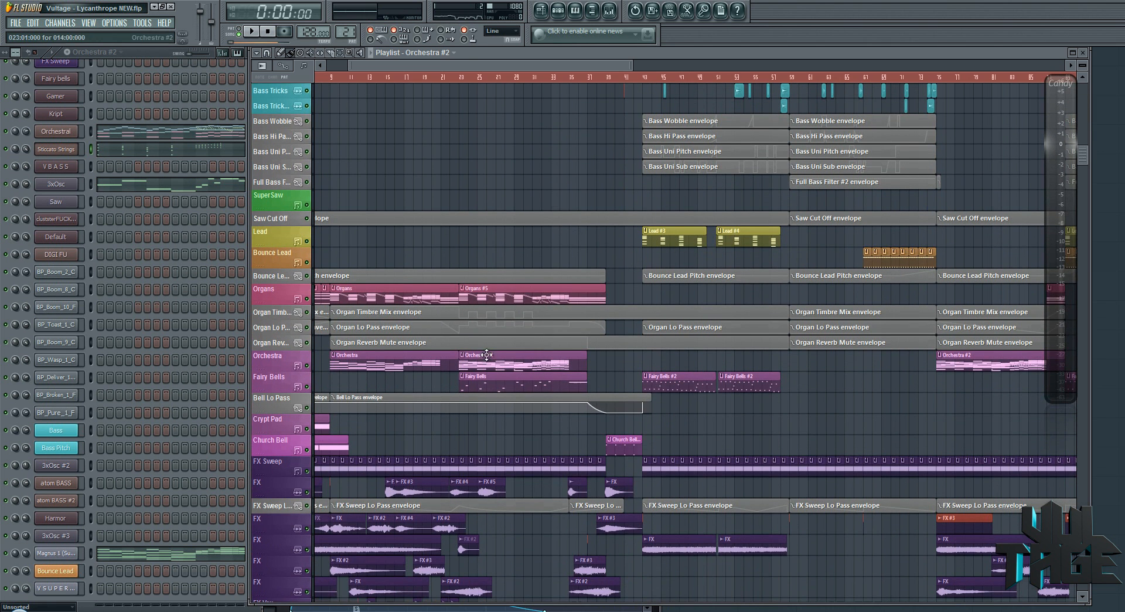
pyautogui.scroll(-3)
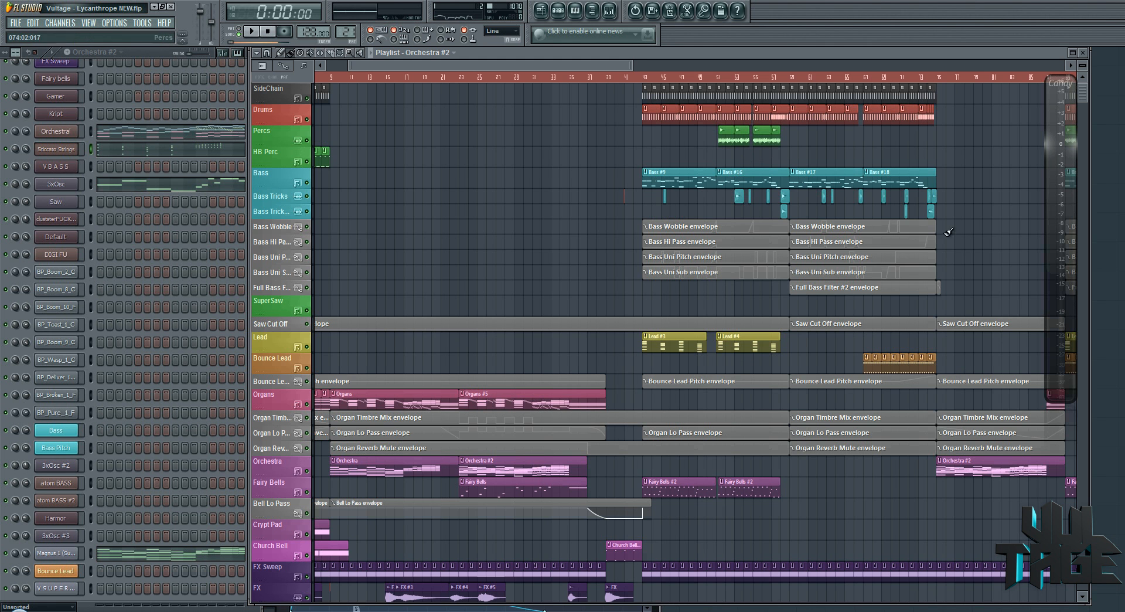
pyautogui.hscroll(3)
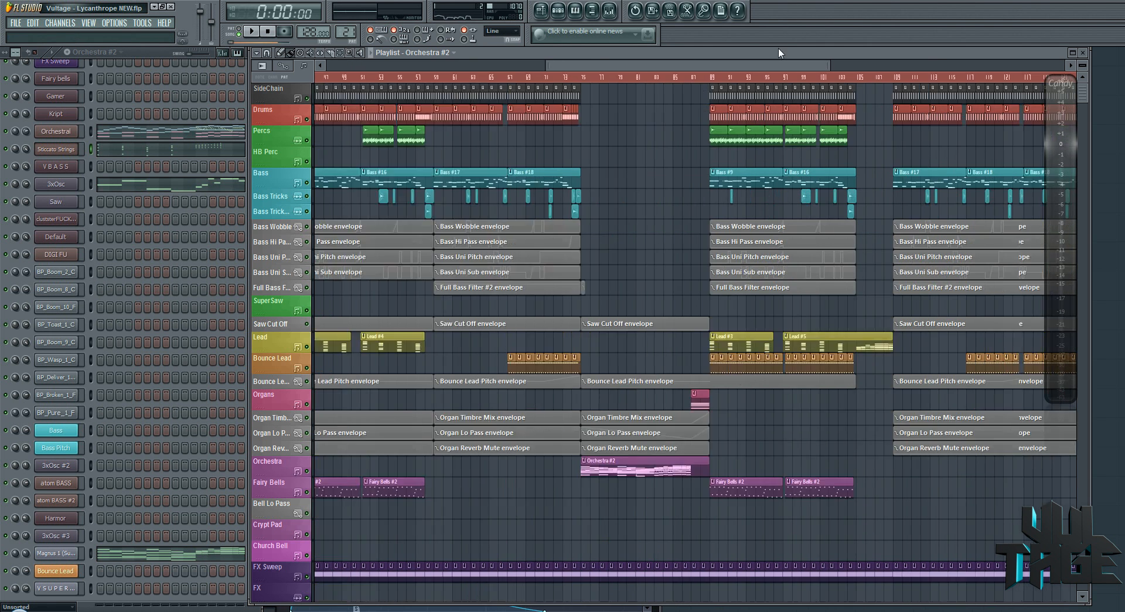
pyautogui.hscroll(3)
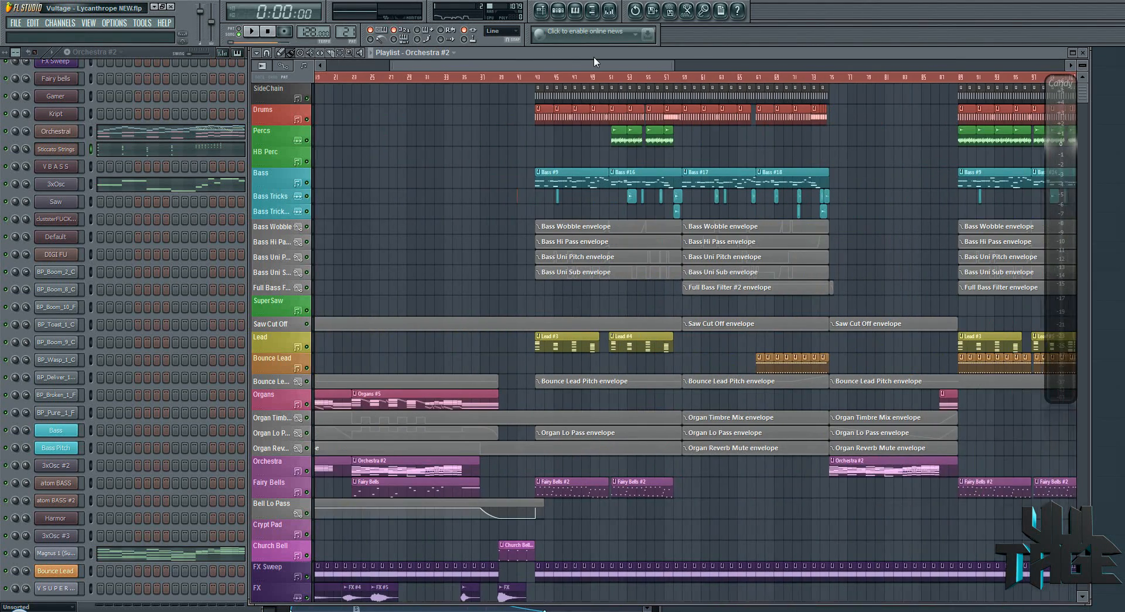
pyautogui.hscroll(3)
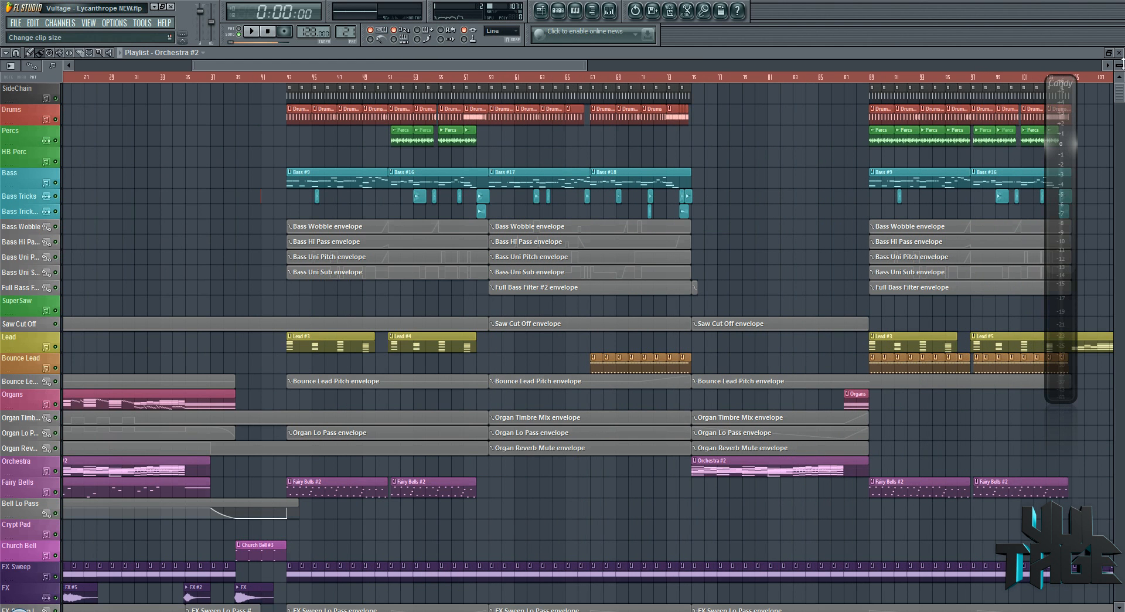
# Step: Play the arrangement from bar 41, scrolling through the orchestra, bells and FX tracks
pyautogui.scroll(-3)
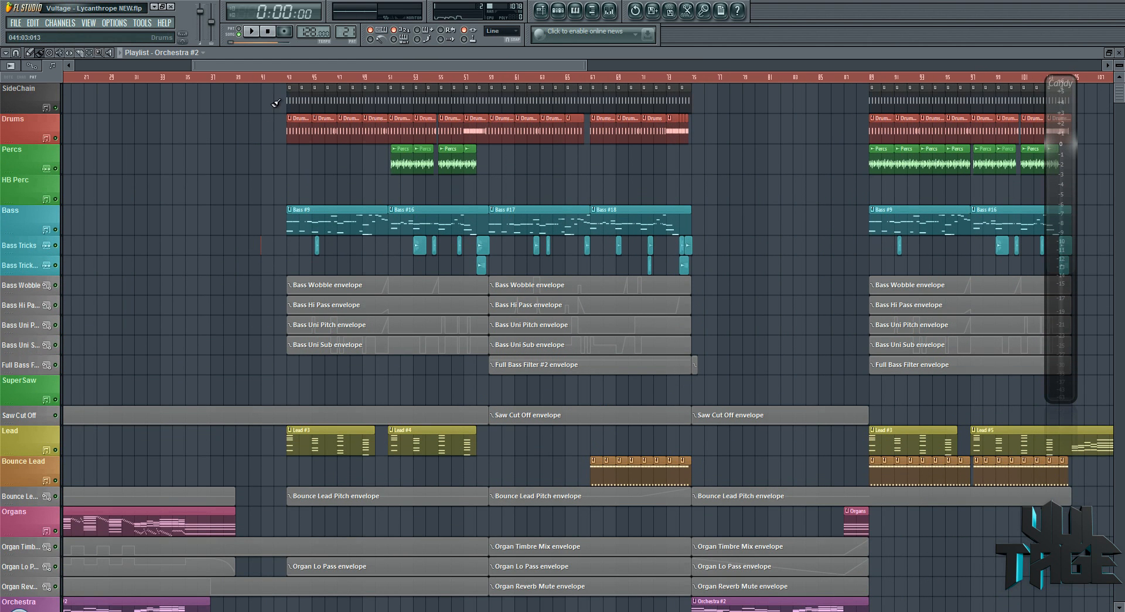
pyautogui.scroll(-3)
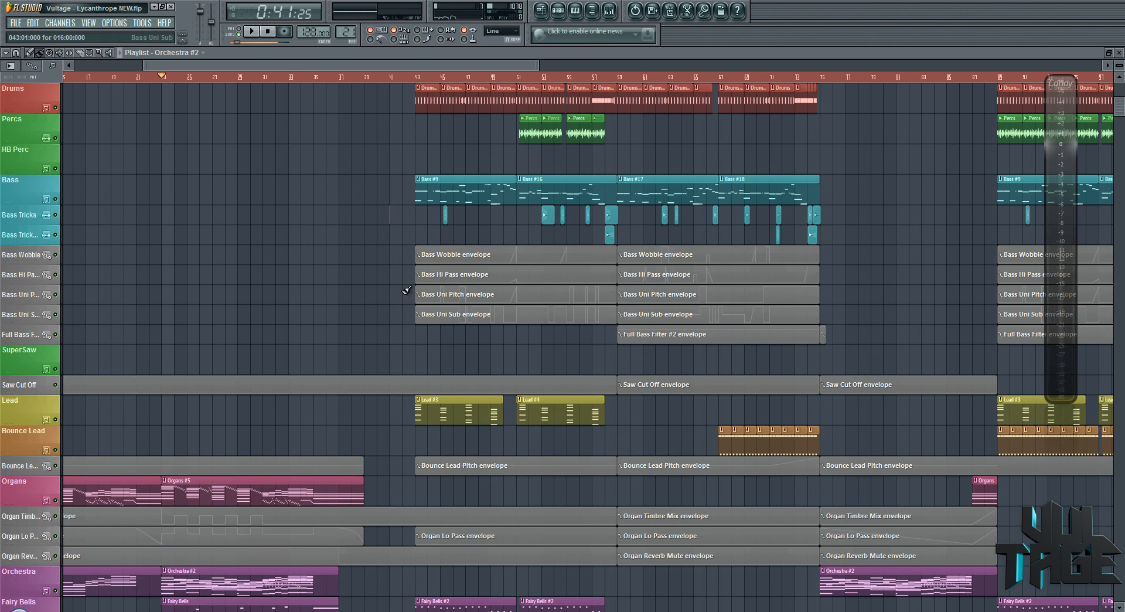
pyautogui.scroll(-3)
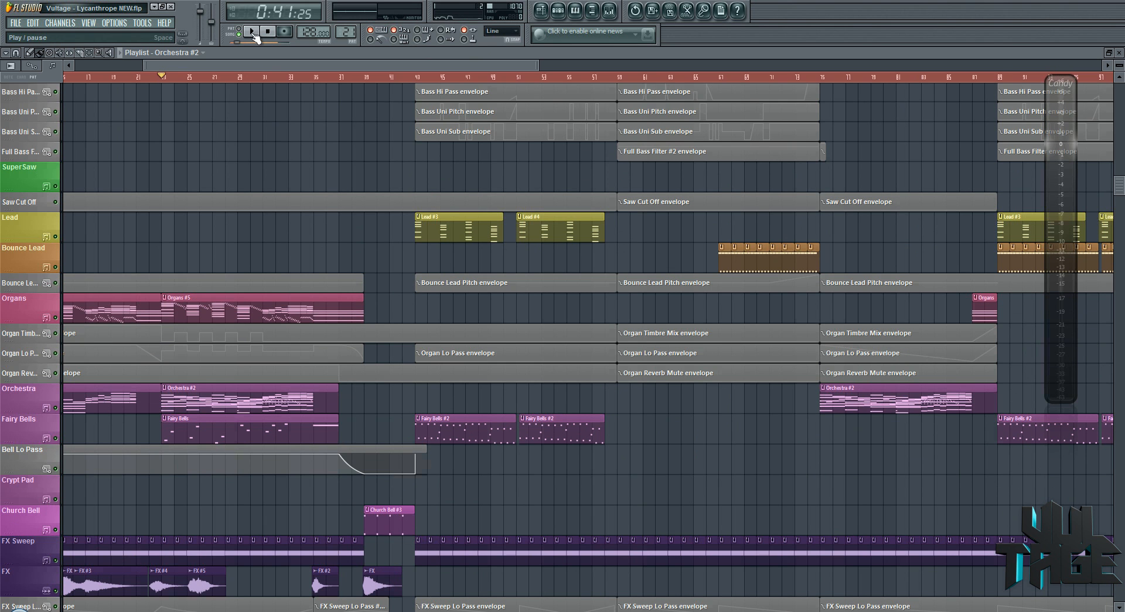
pyautogui.click(246, 31)
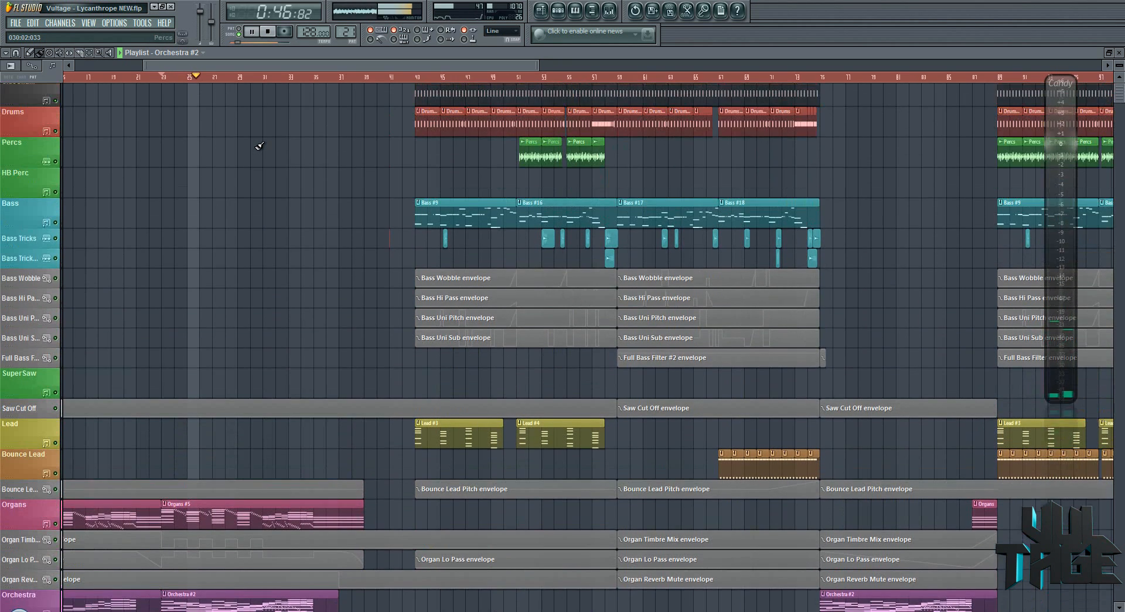
pyautogui.scroll(-3)
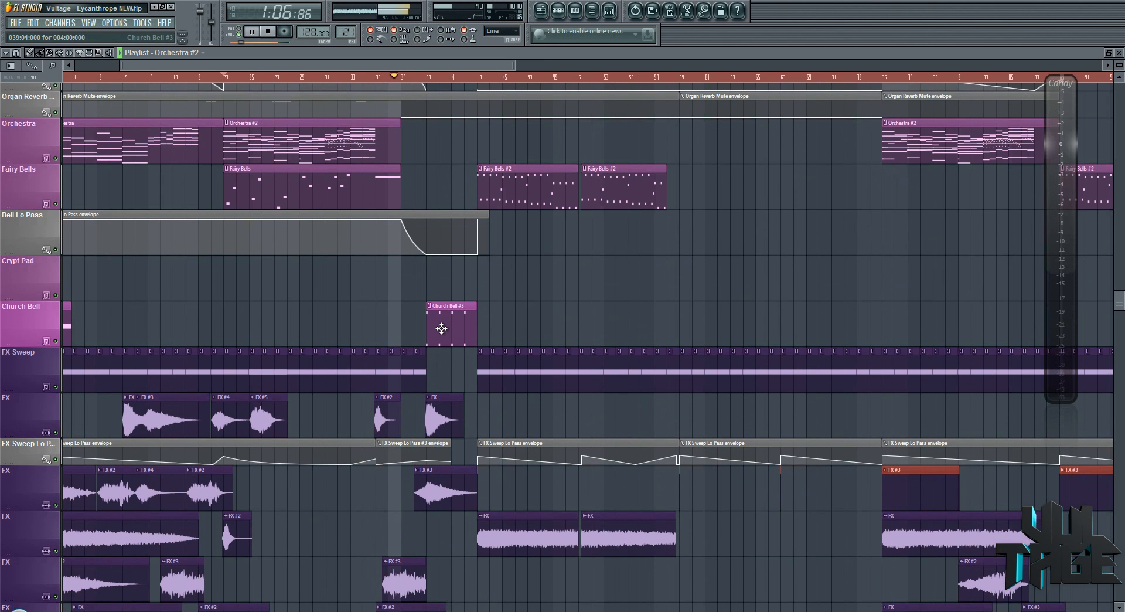
pyautogui.scroll(-3)
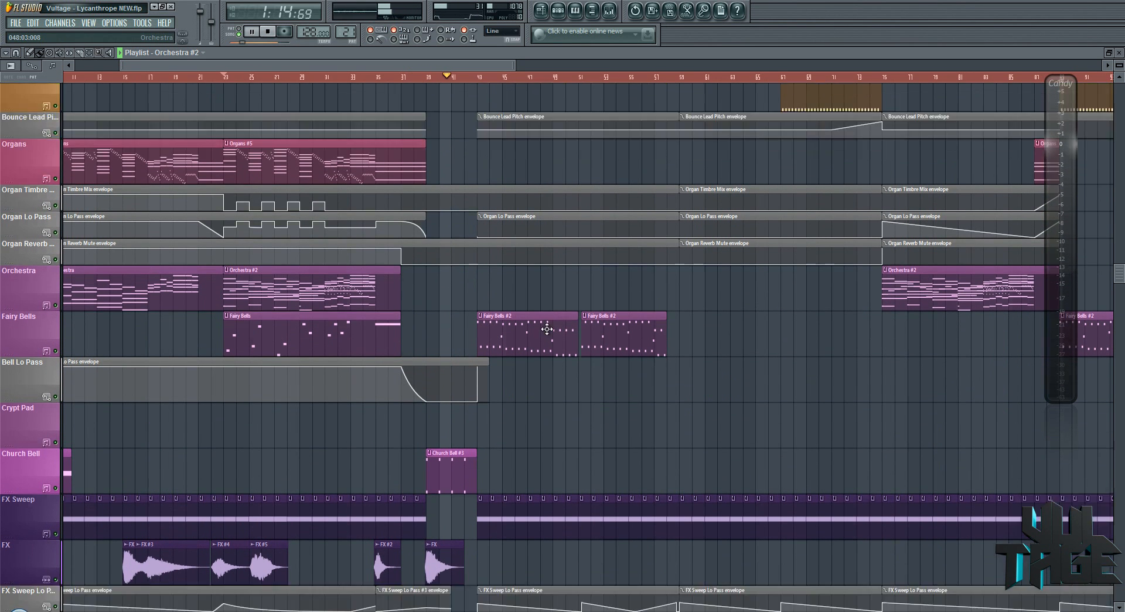
pyautogui.scroll(-3)
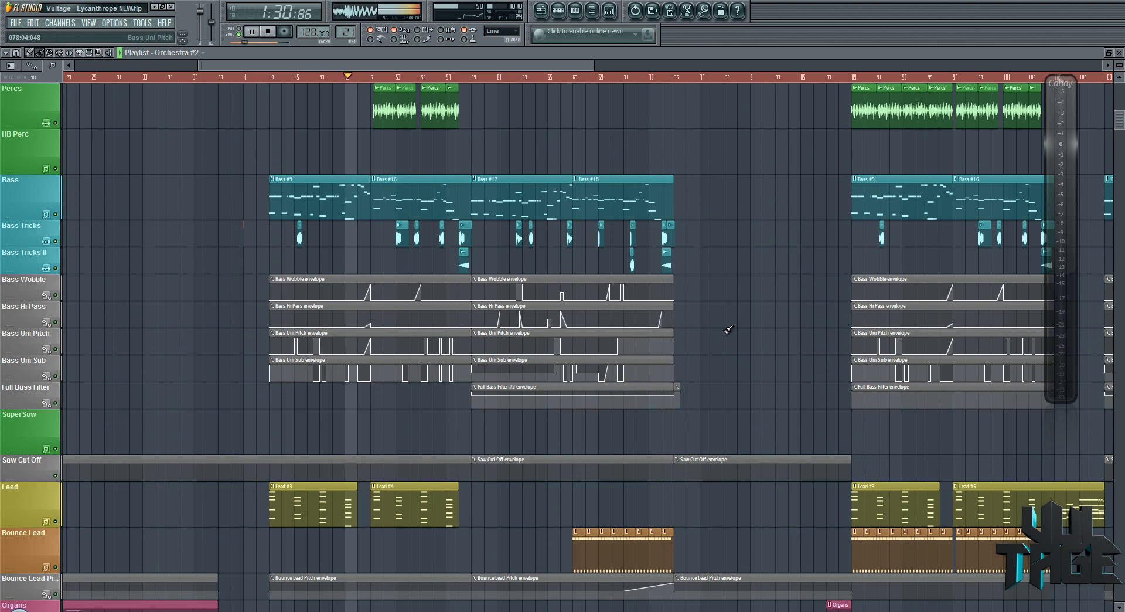
pyautogui.scroll(-3)
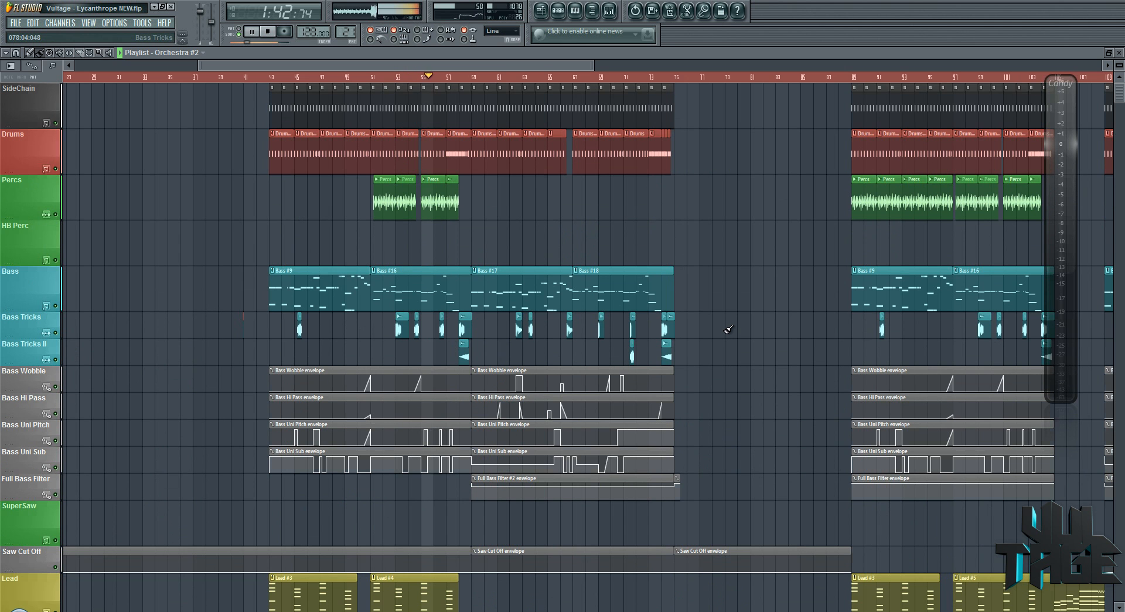
pyautogui.scroll(-3)
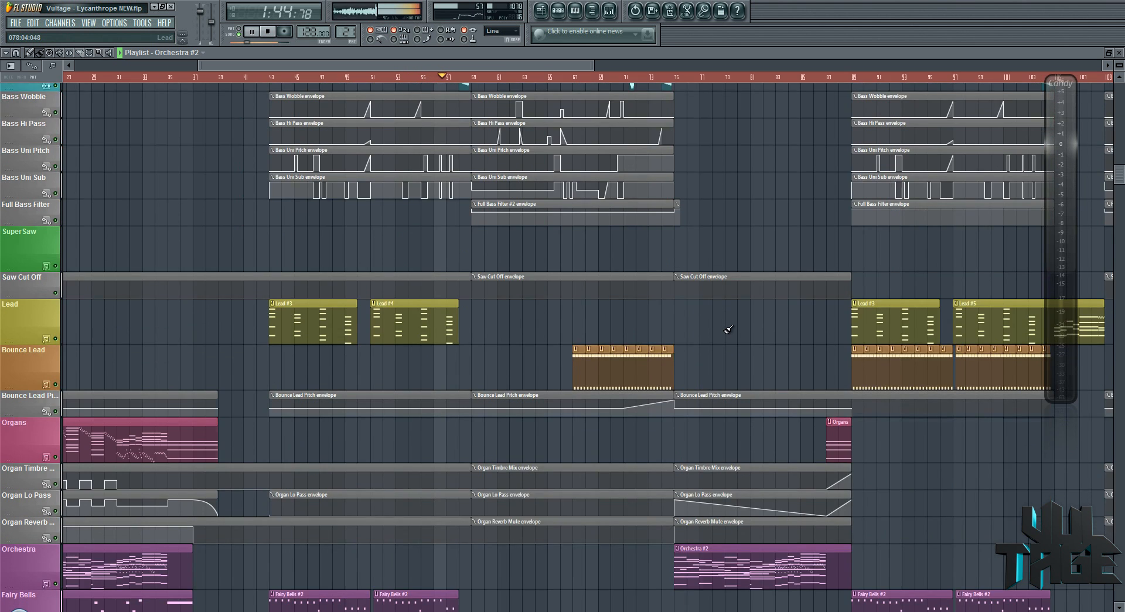
pyautogui.scroll(-3)
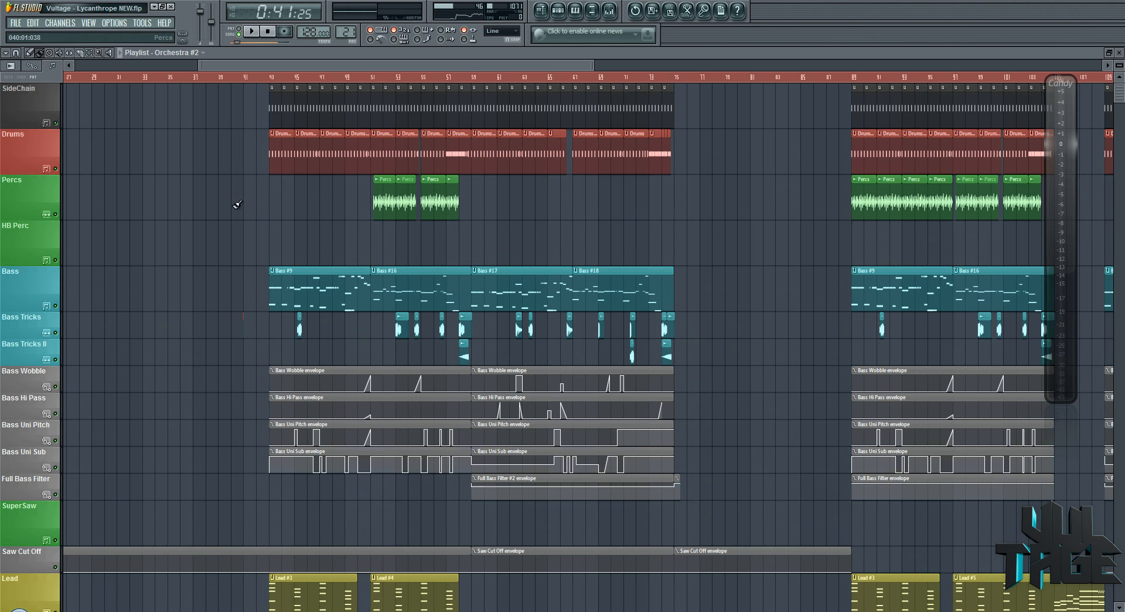
# Step: Scroll the playlist back to the left
pyautogui.hscroll(-3)
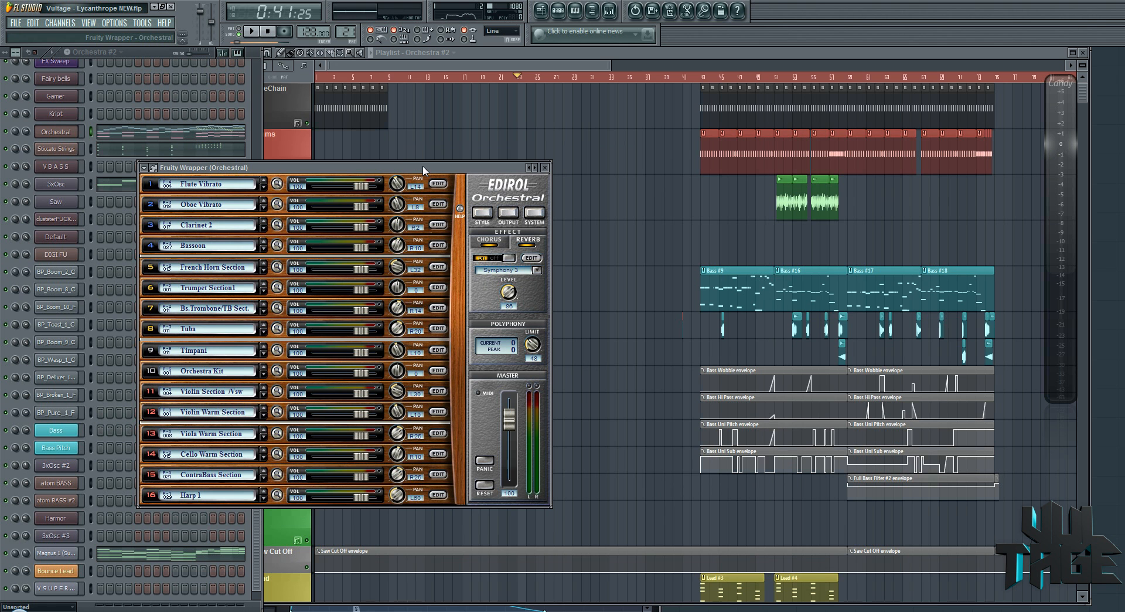
# Step: Drag the Edirol Orchestral plugin window leftward over the playlist
pyautogui.moveTo(423, 167); pyautogui.dragTo(382, 167)
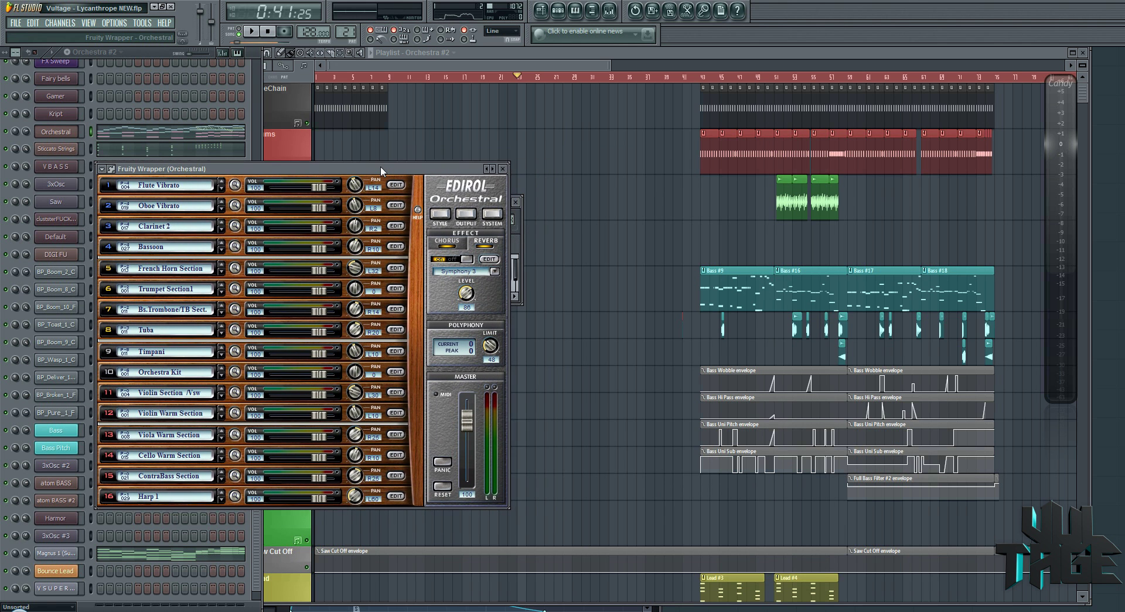